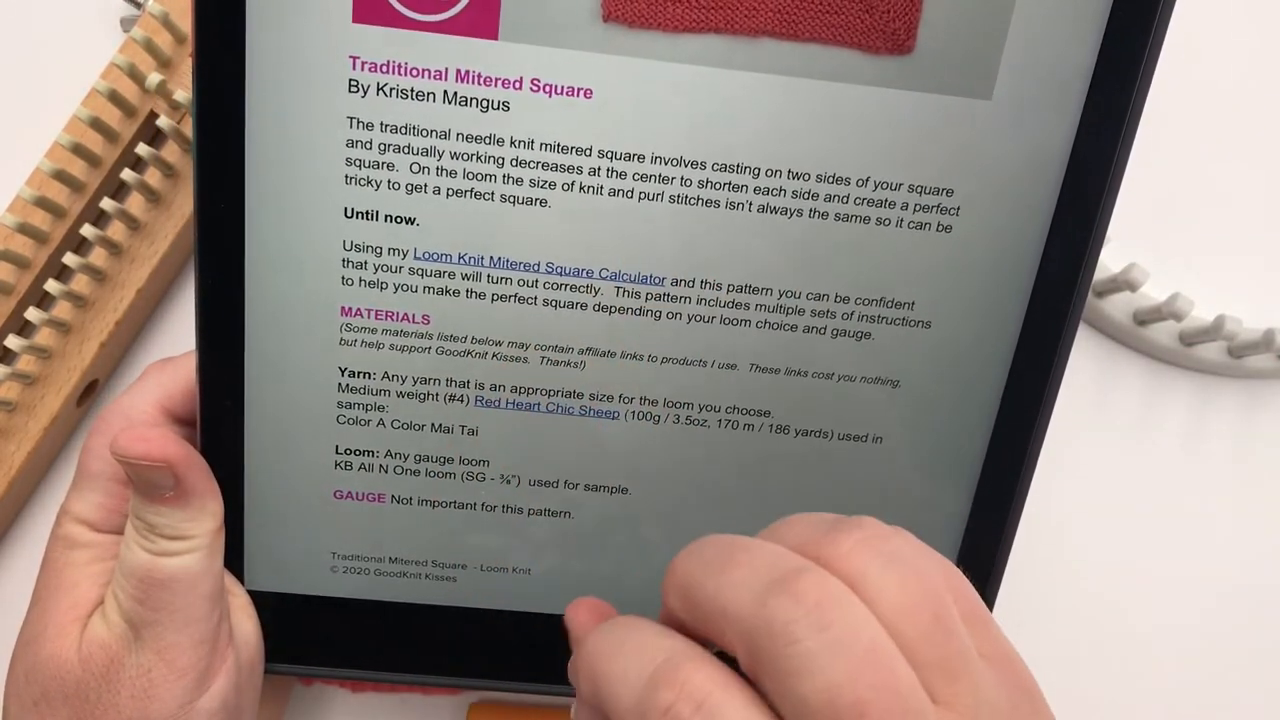
Step: Follow the 'Loom Knit Mitered Square Calculator' link from the pattern PDF to the calculator page
{"action": "left_click", "coordinate": [536, 278]}
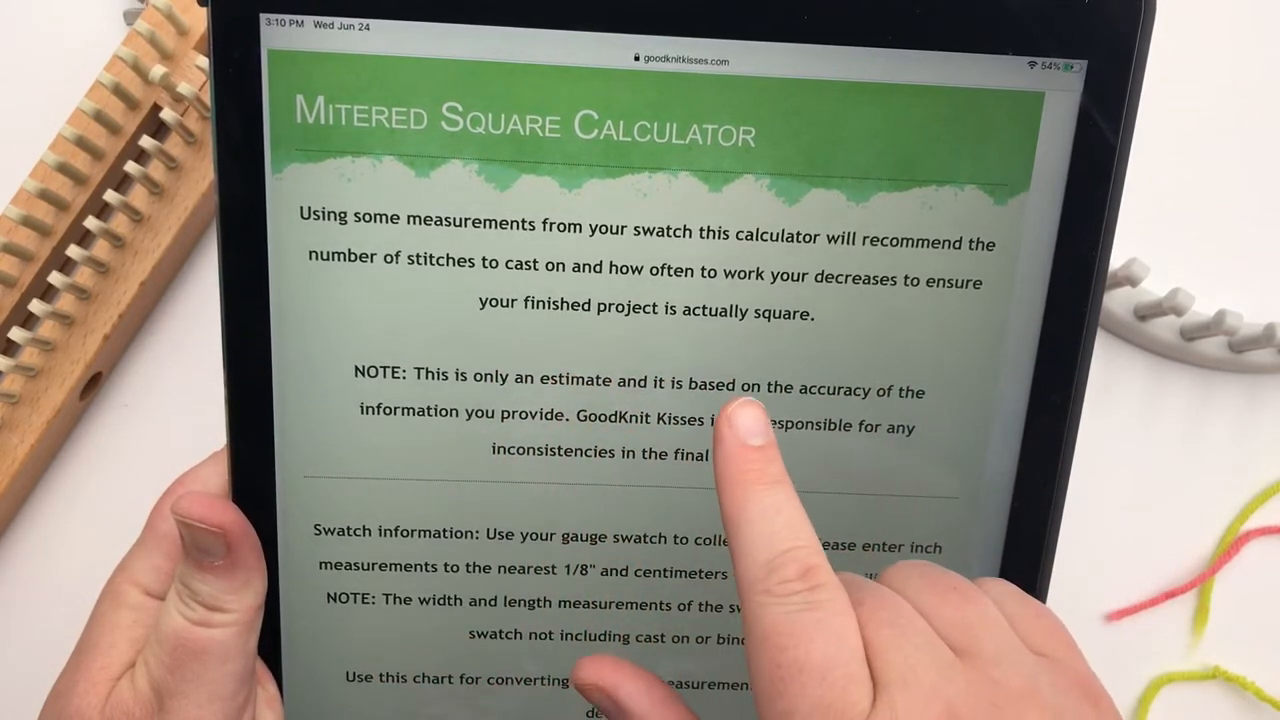
{"action": "scroll", "scroll_direction": "down", "scroll_amount": 3}
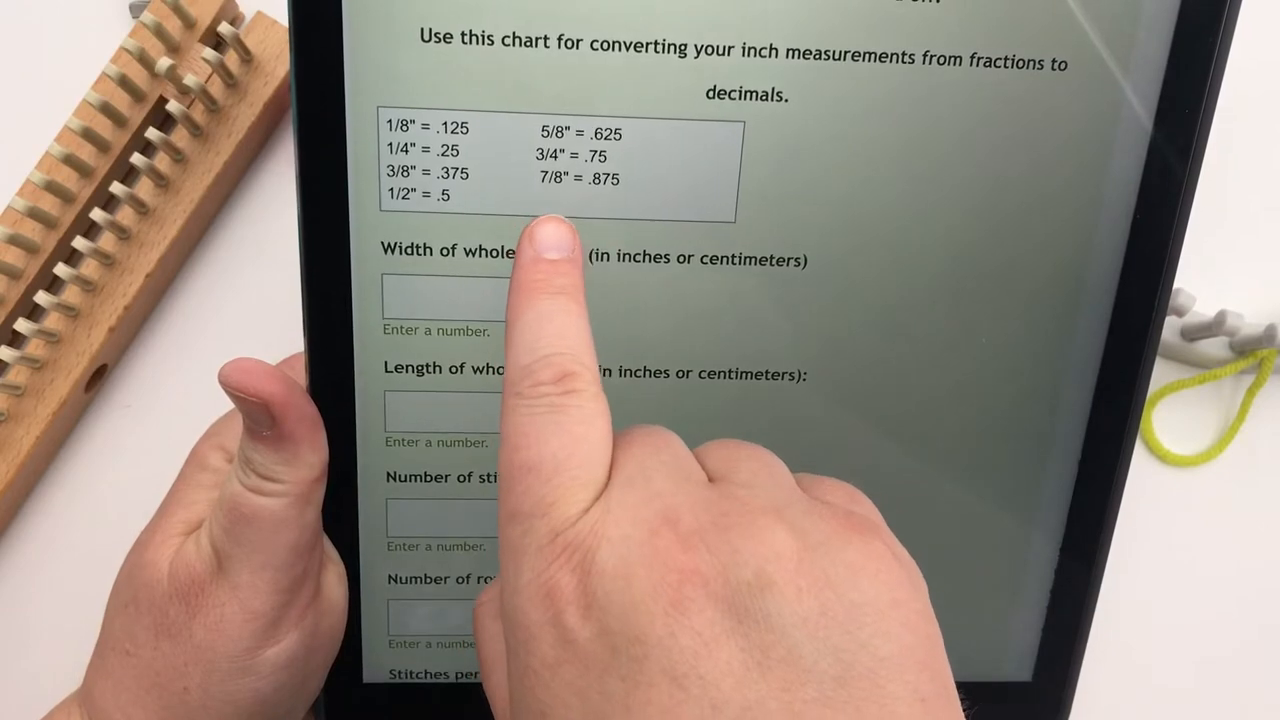
Step: Enter swatch width 4.875 and length 4.5, giving a computed ratio of 2.7
{"action": "left_click", "coordinate": [436, 300]}
{"action": "type", "text": "4.875"}
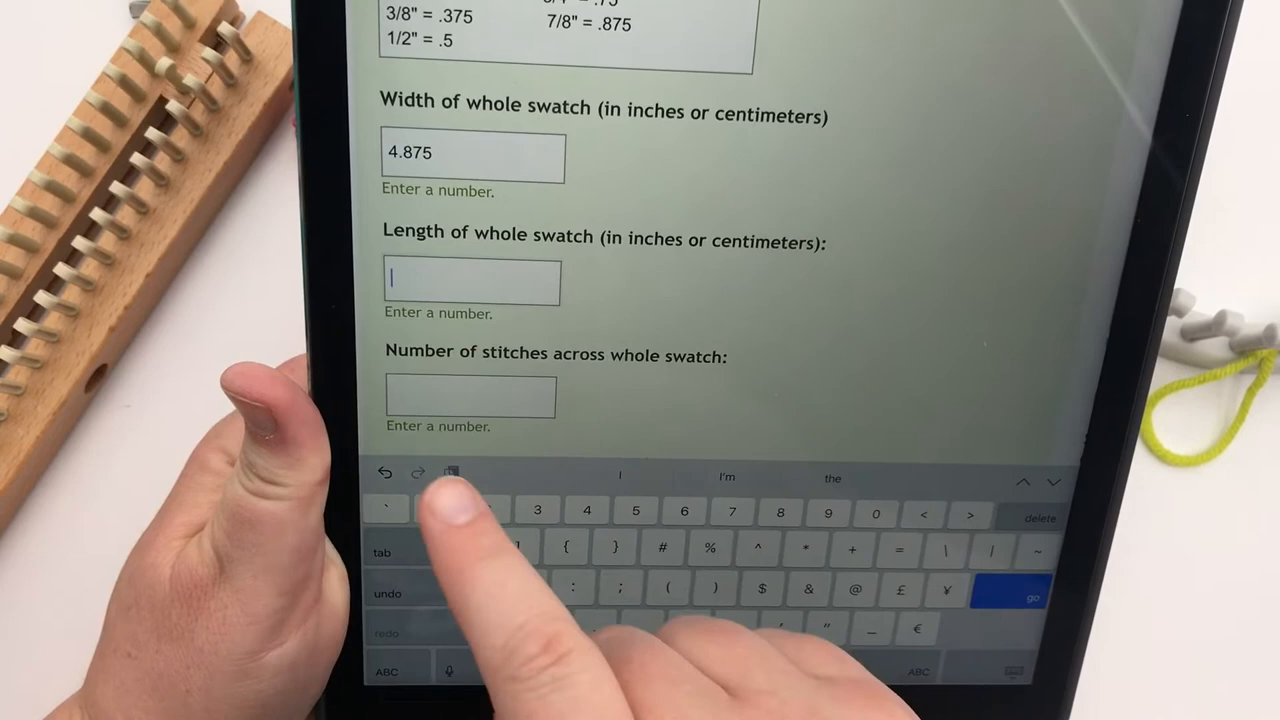
{"action": "type", "text": "4"}
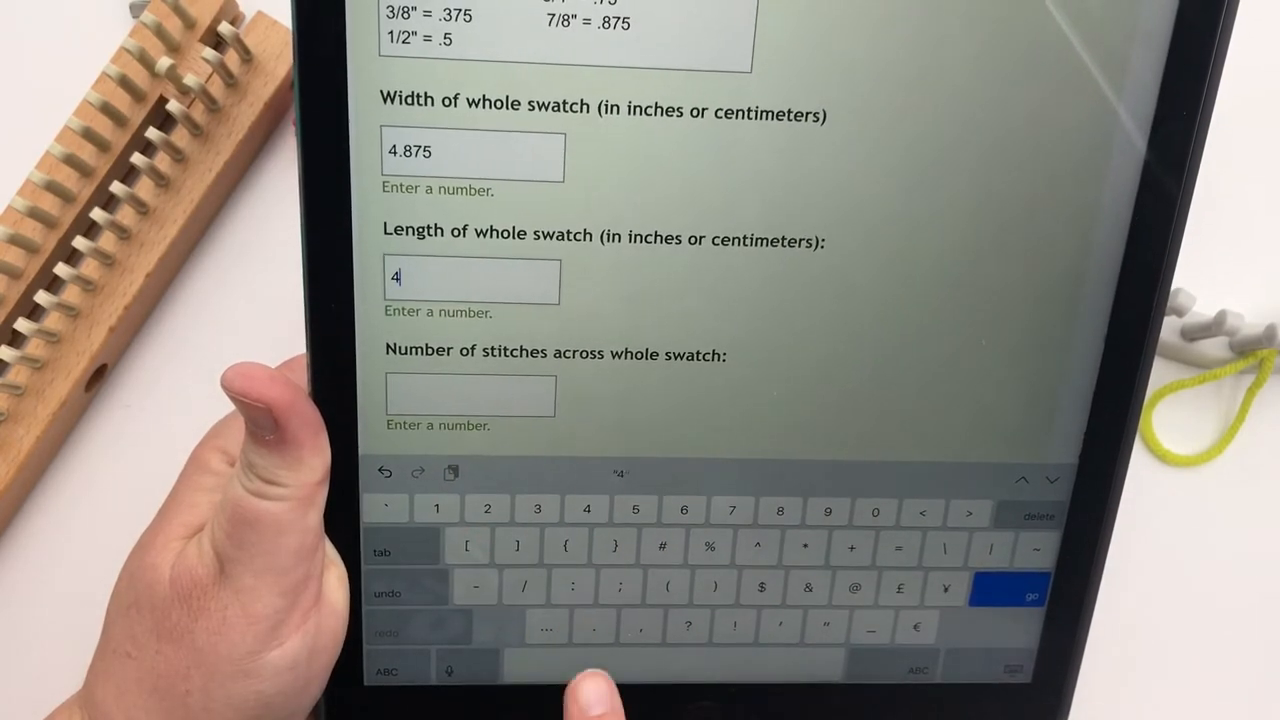
{"action": "type", "text": ".5"}
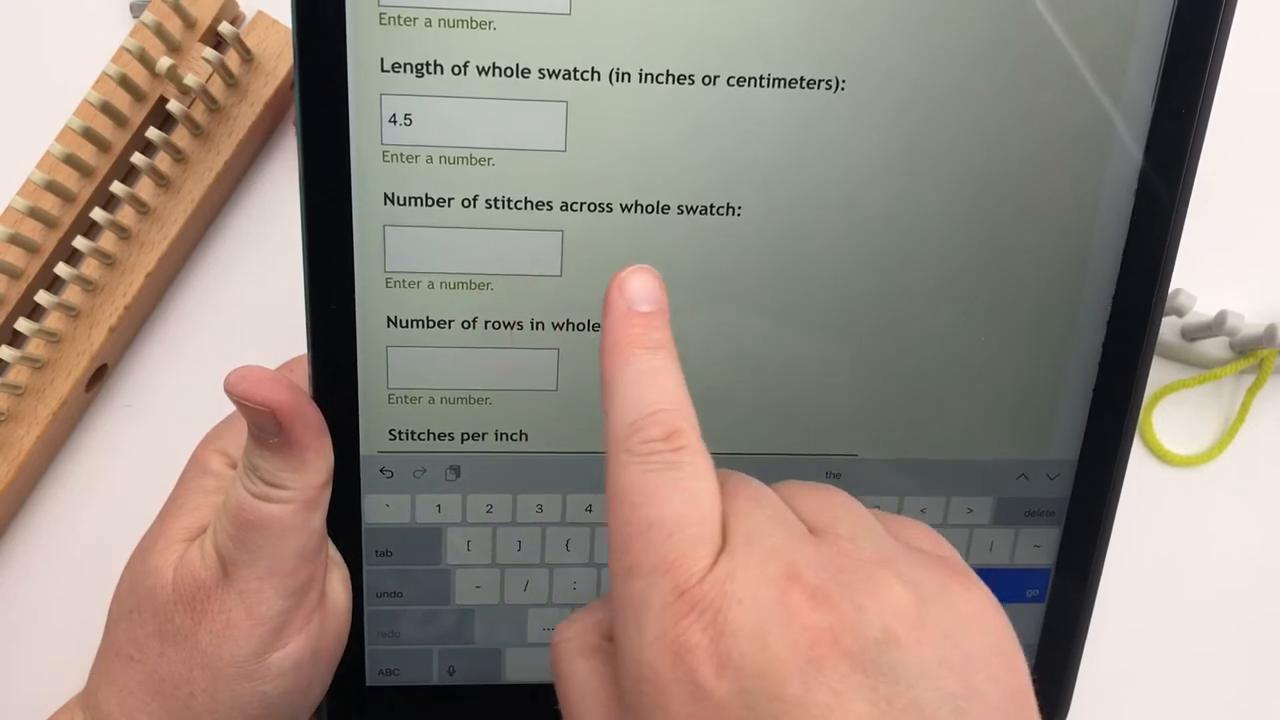
{"action": "type", "text": "2"}
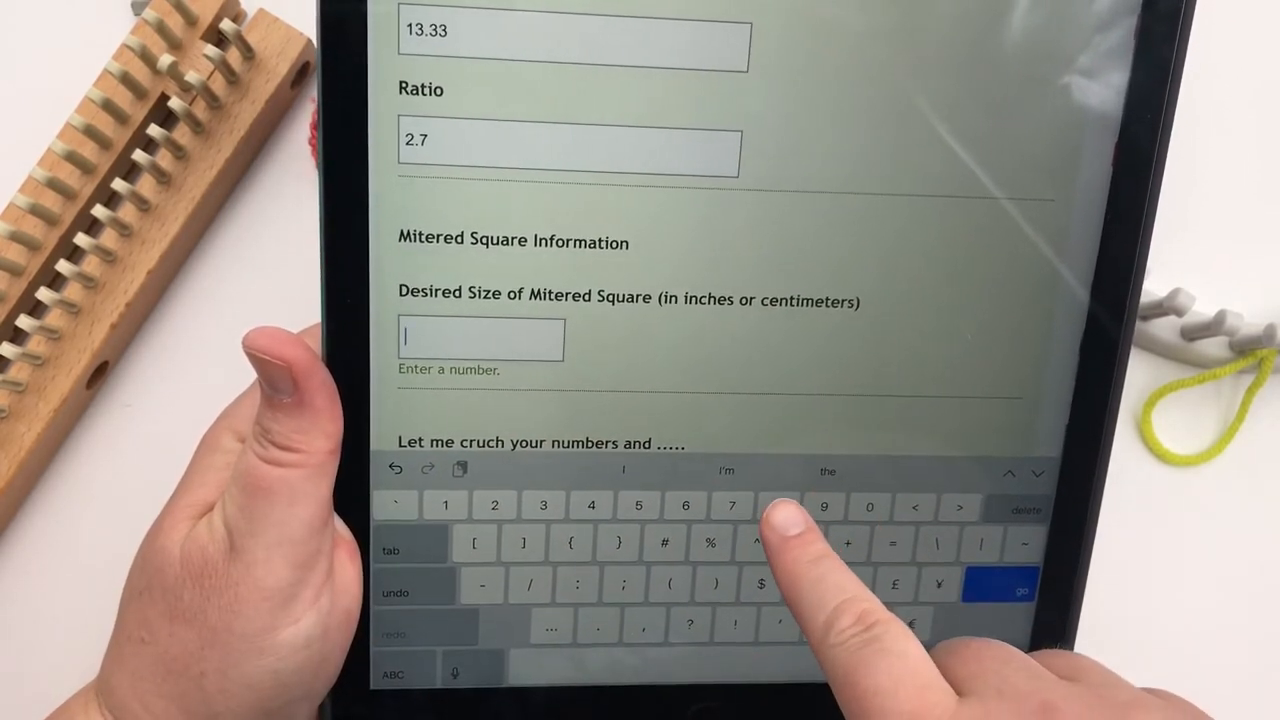
Step: Enter desired square size 4, yielding 39 cast-on stitches with Mitered Square Pattern #2
{"action": "type", "text": "8"}
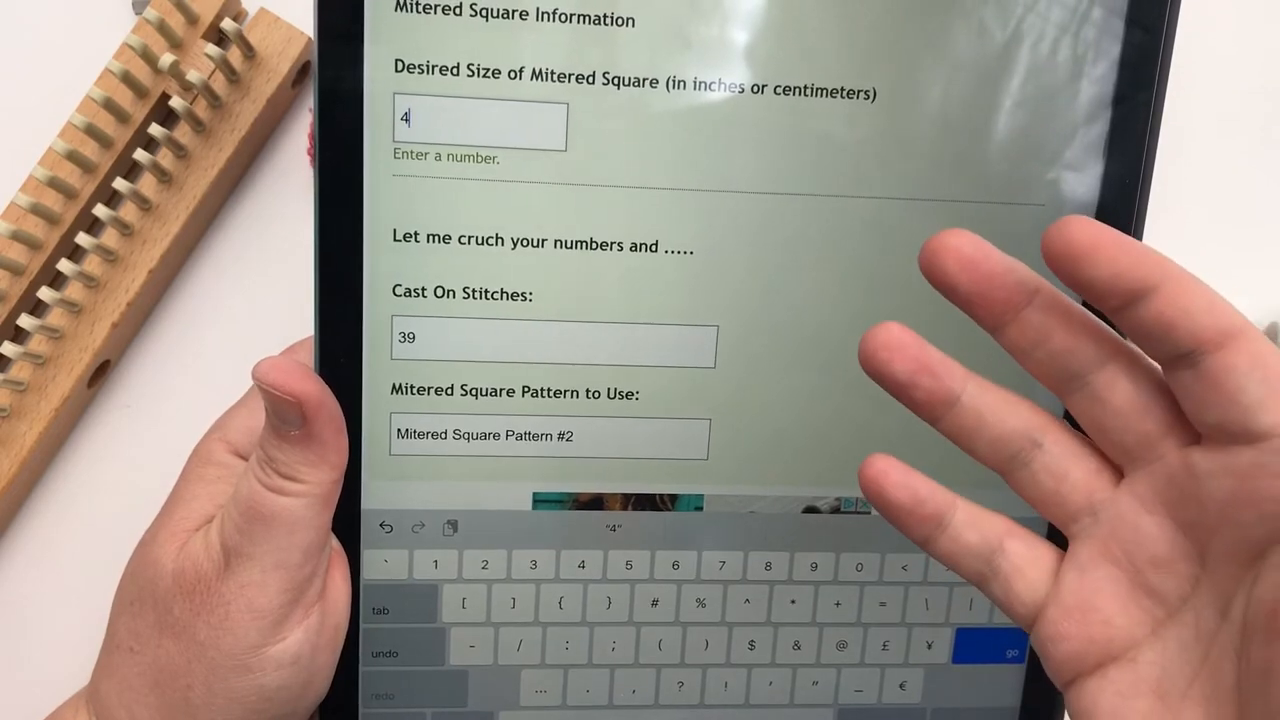
Step: Enter a 5.5 by 4 swatch with 22 stitches and 21 rows, giving ratio 1.3
{"action": "scroll", "scroll_direction": "down", "scroll_amount": 3}
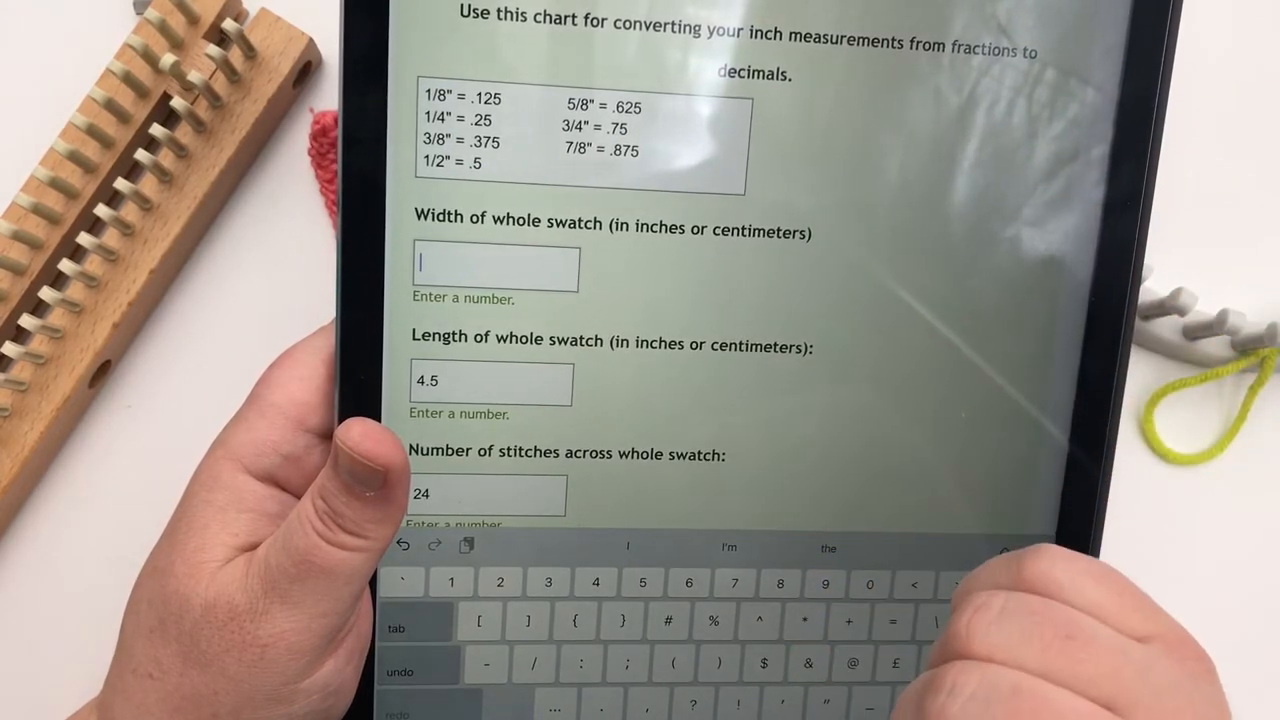
{"action": "type", "text": "5.5"}
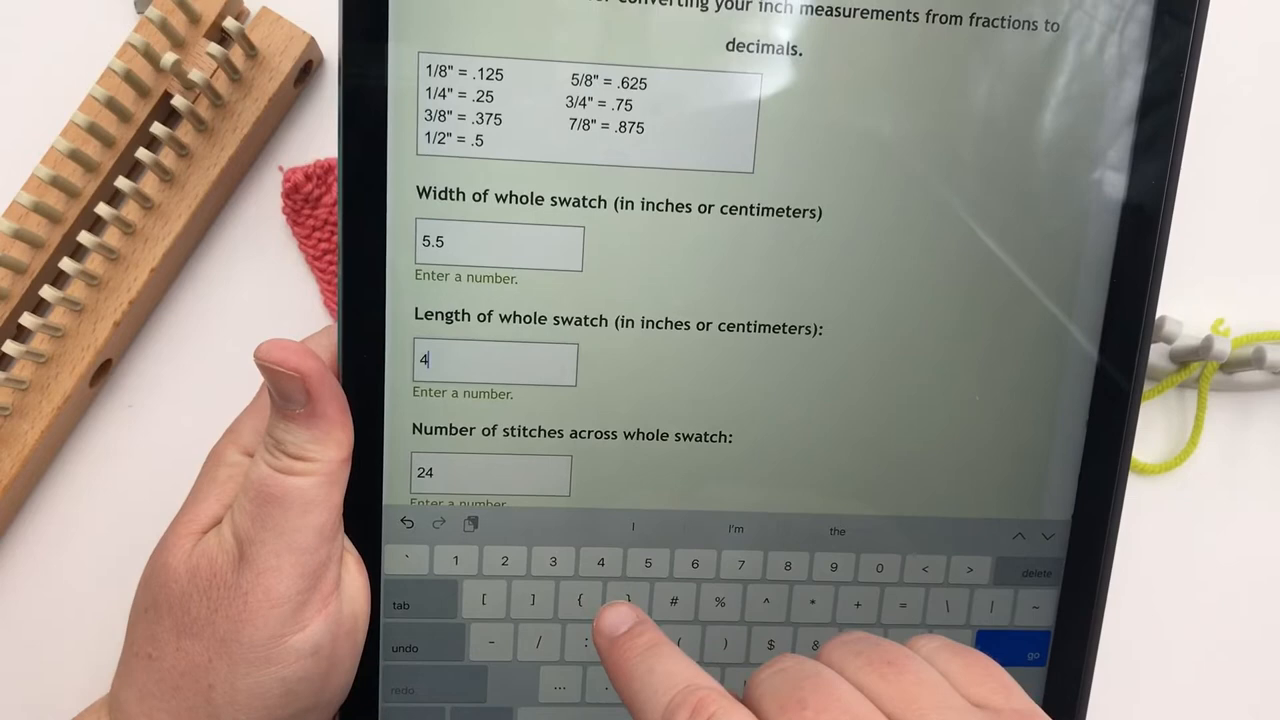
{"action": "scroll", "scroll_direction": "down", "scroll_amount": 3}
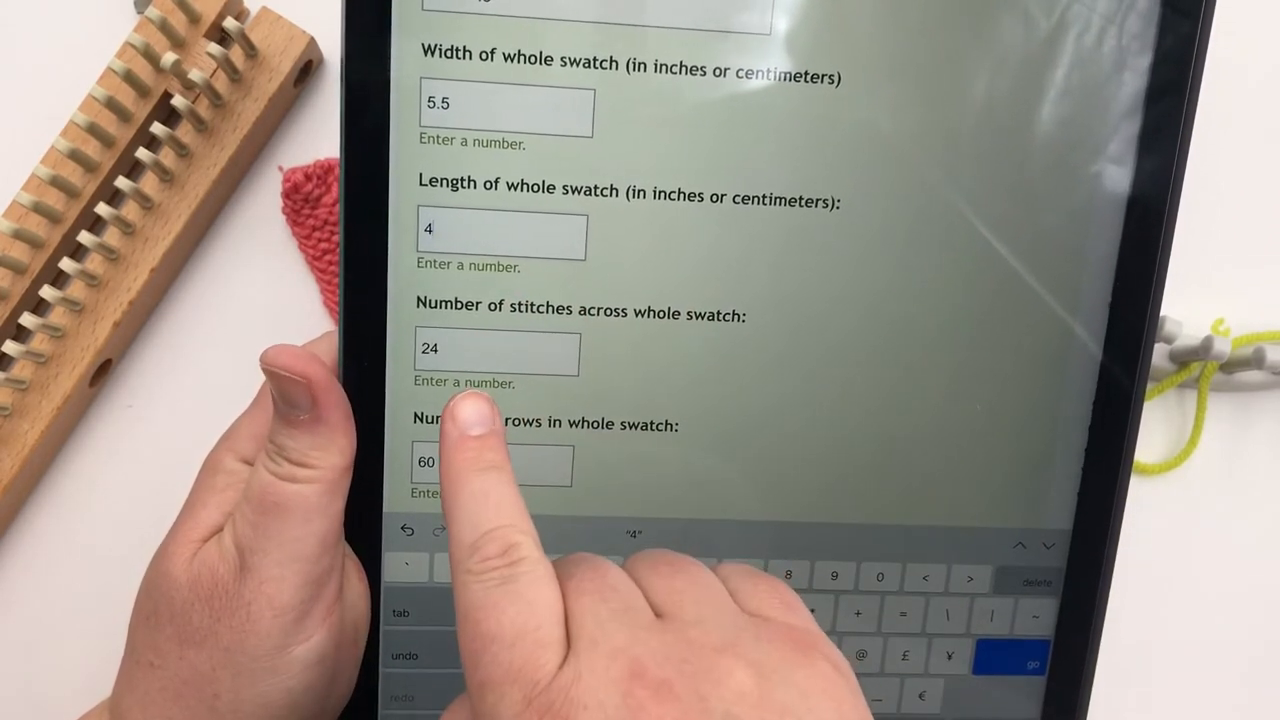
{"action": "left_click", "coordinate": [496, 352]}
{"action": "type", "text": "22"}
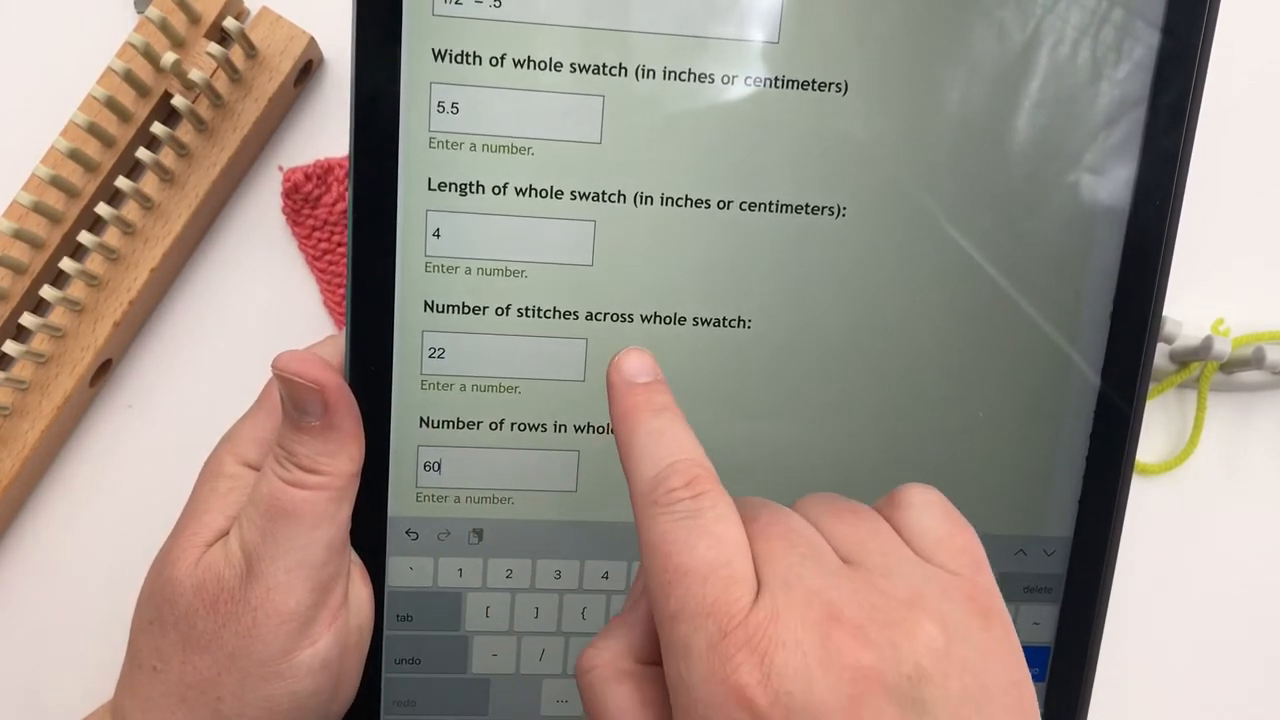
{"action": "scroll", "scroll_direction": "down", "scroll_amount": 3}
{"action": "type", "text": "21"}
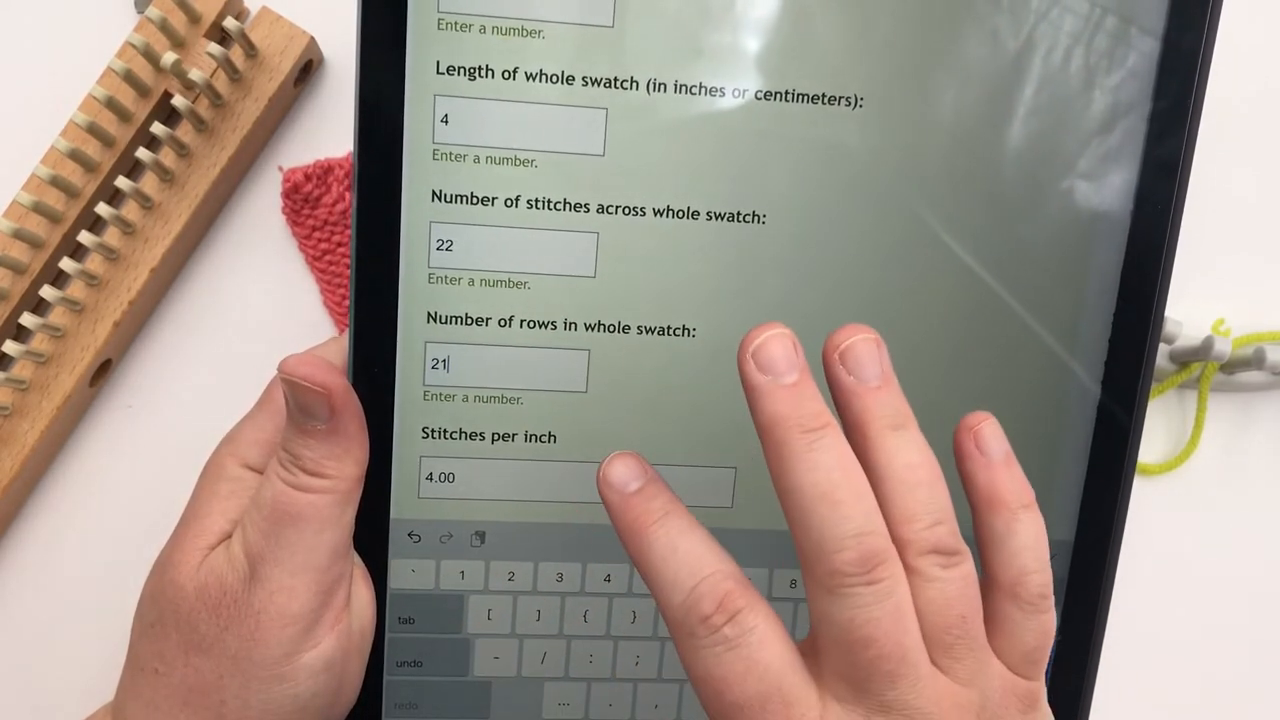
{"action": "scroll", "scroll_direction": "down", "scroll_amount": 3}
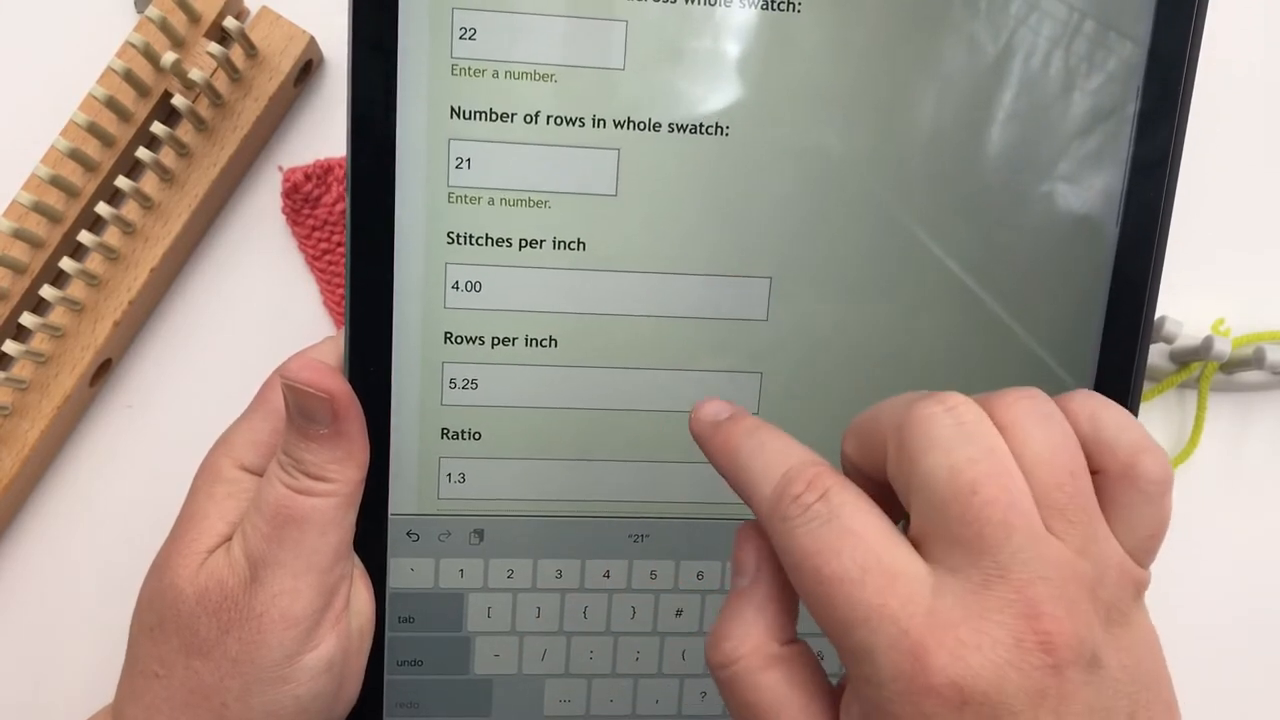
{"action": "scroll", "scroll_direction": "down", "scroll_amount": 3}
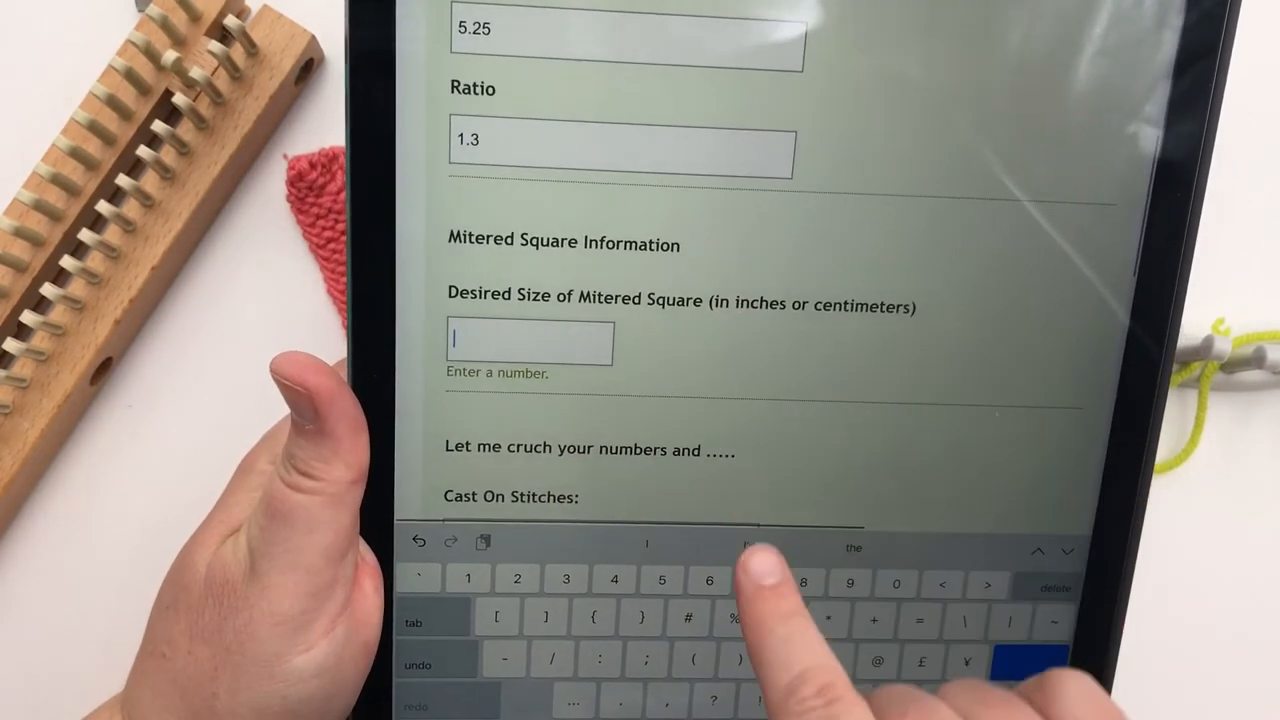
Step: Enter 8 as the desired size of the mitered square
{"action": "type", "text": "8"}
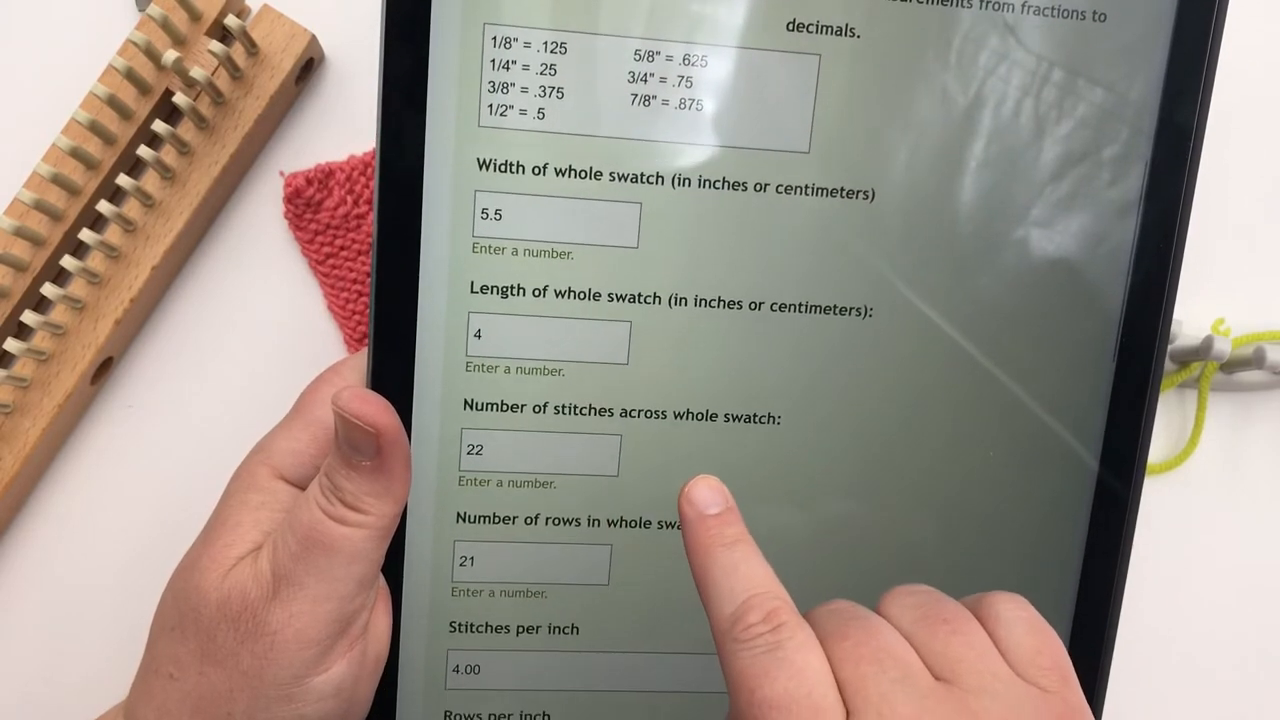
Step: Change the swatch to 6 wide, 4.5 long with 49 rows, giving ratio 3.0
{"action": "left_click", "coordinate": [550, 216]}
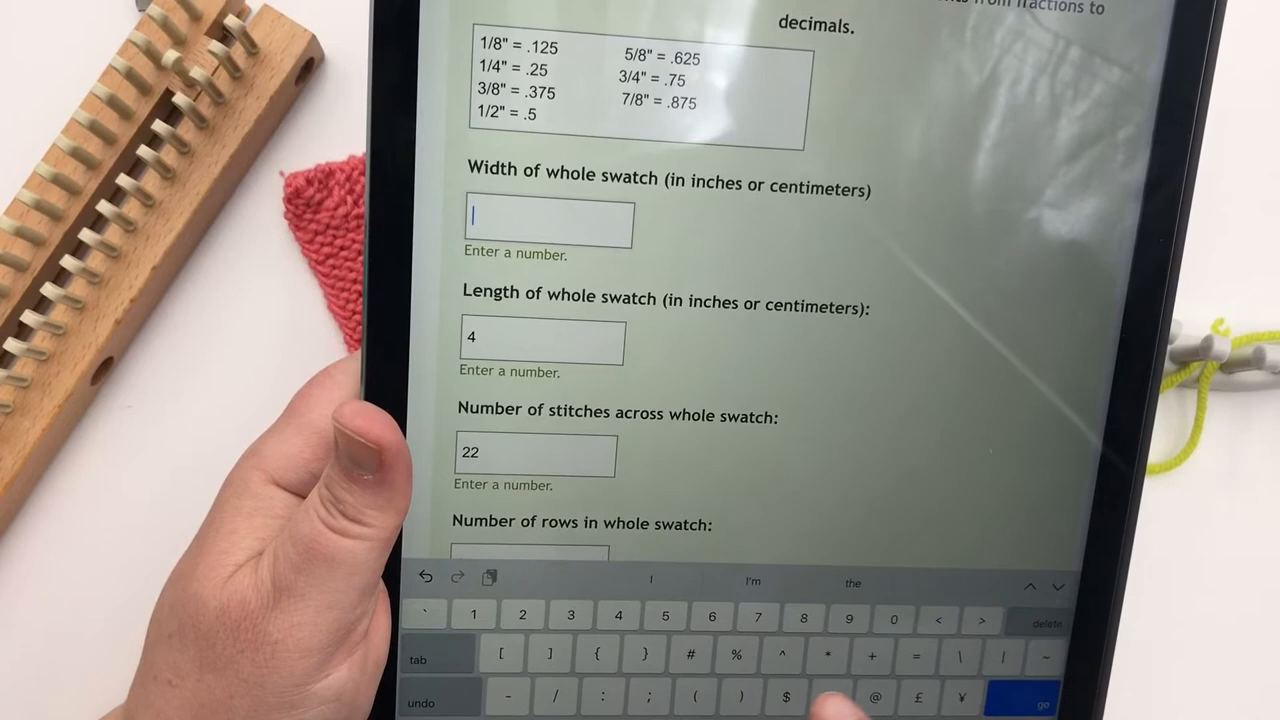
{"action": "type", "text": "6"}
{"action": "left_click", "coordinate": [542, 340]}
{"action": "type", "text": "."}
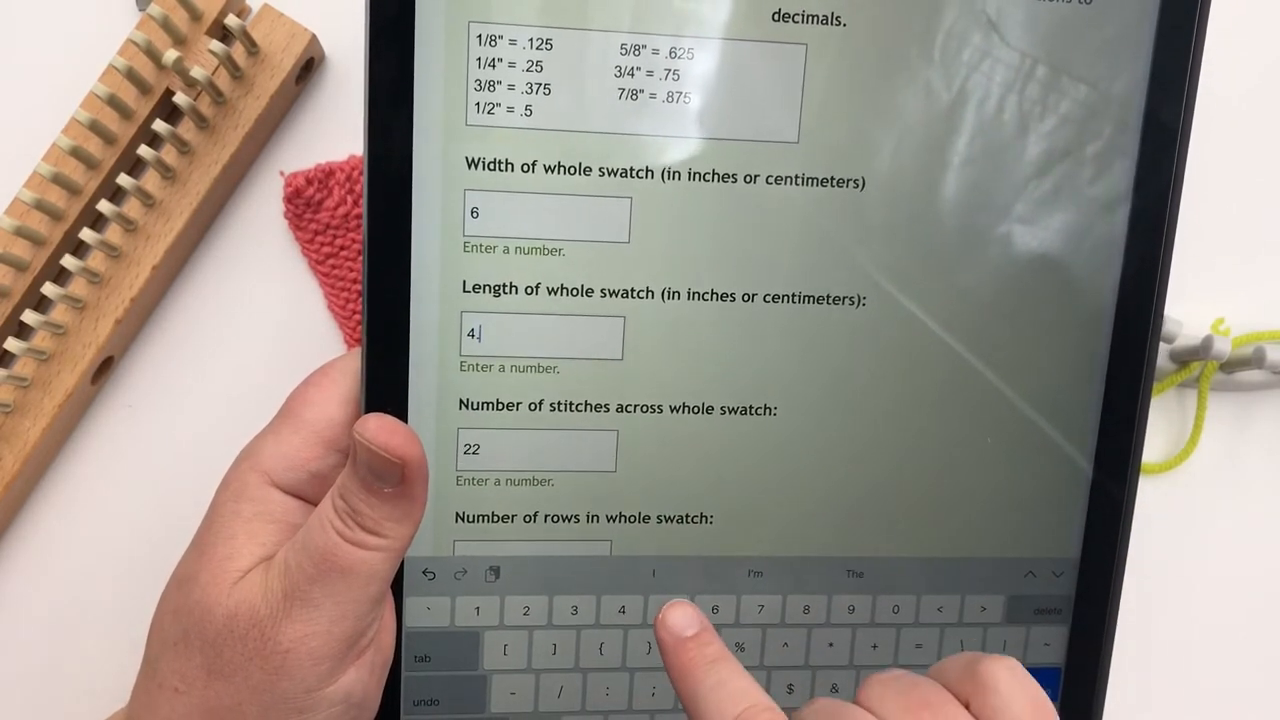
{"action": "type", "text": "5"}
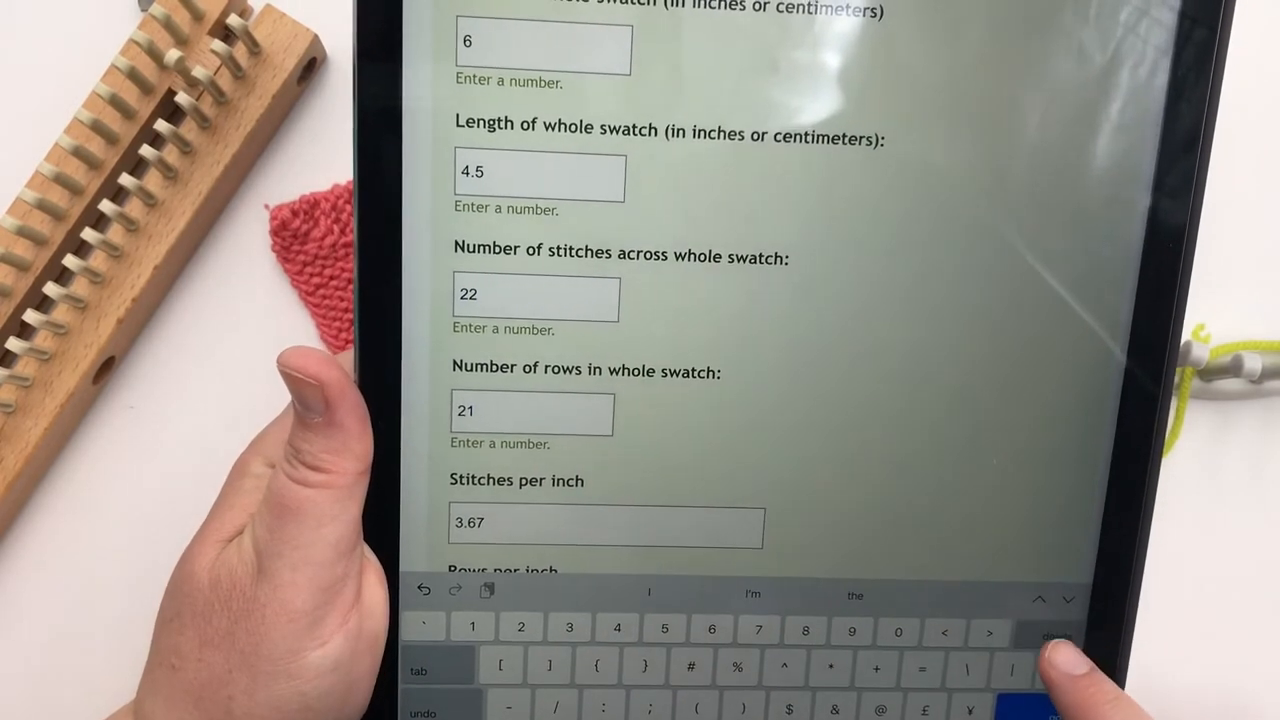
{"action": "type", "text": "49"}
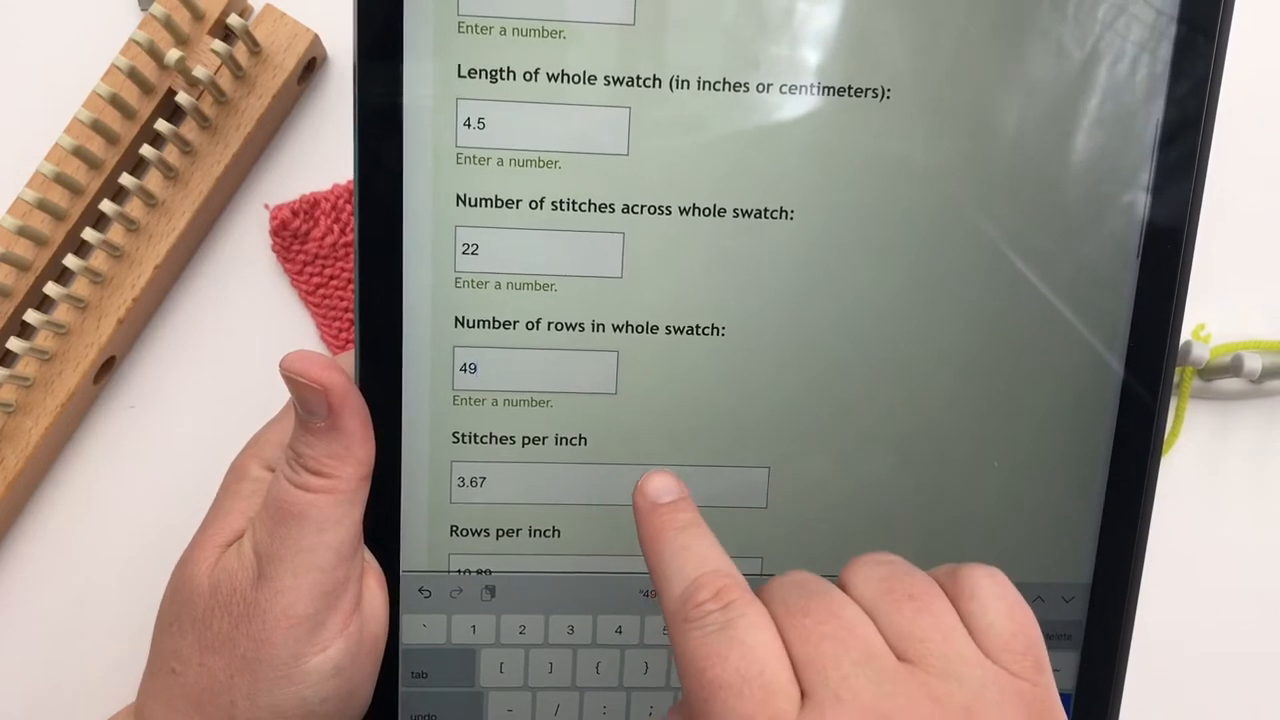
{"action": "scroll", "scroll_direction": "down", "scroll_amount": 3}
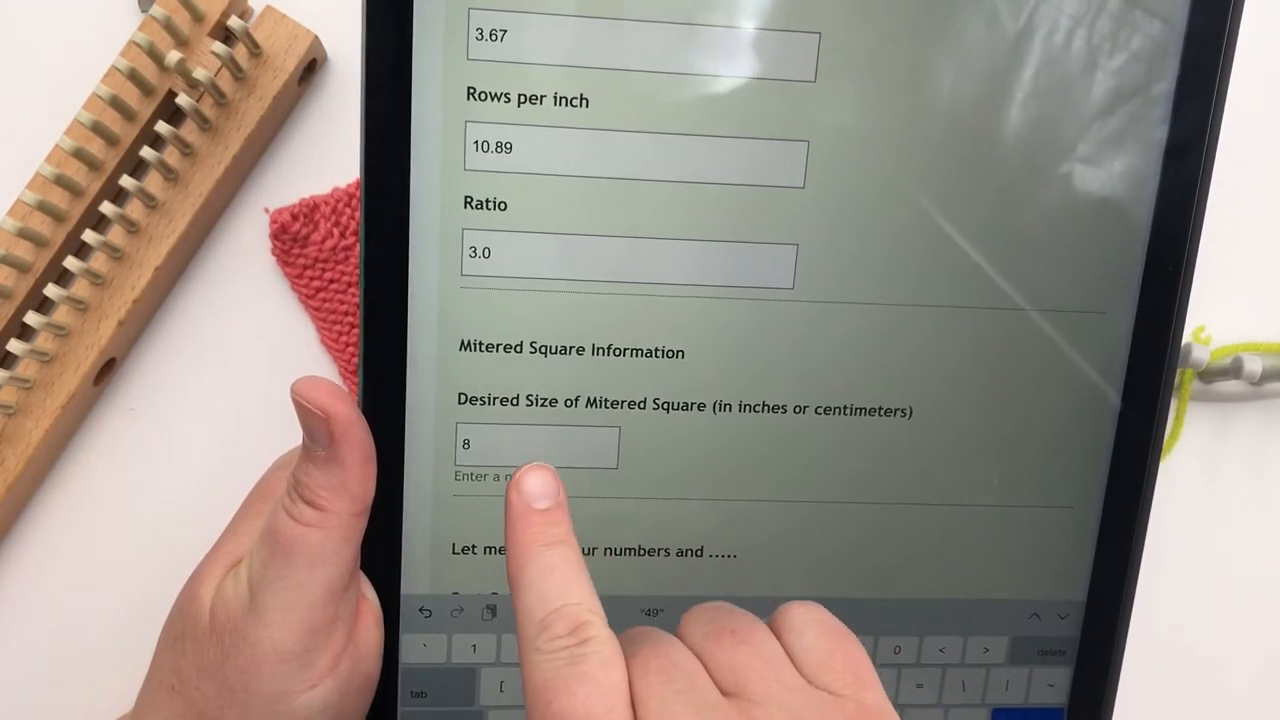
Step: Scroll to Mitered Square Information to read 29 cast-on stitches and Pattern #3 for size 4
{"action": "scroll", "scroll_direction": "down", "scroll_amount": 3}
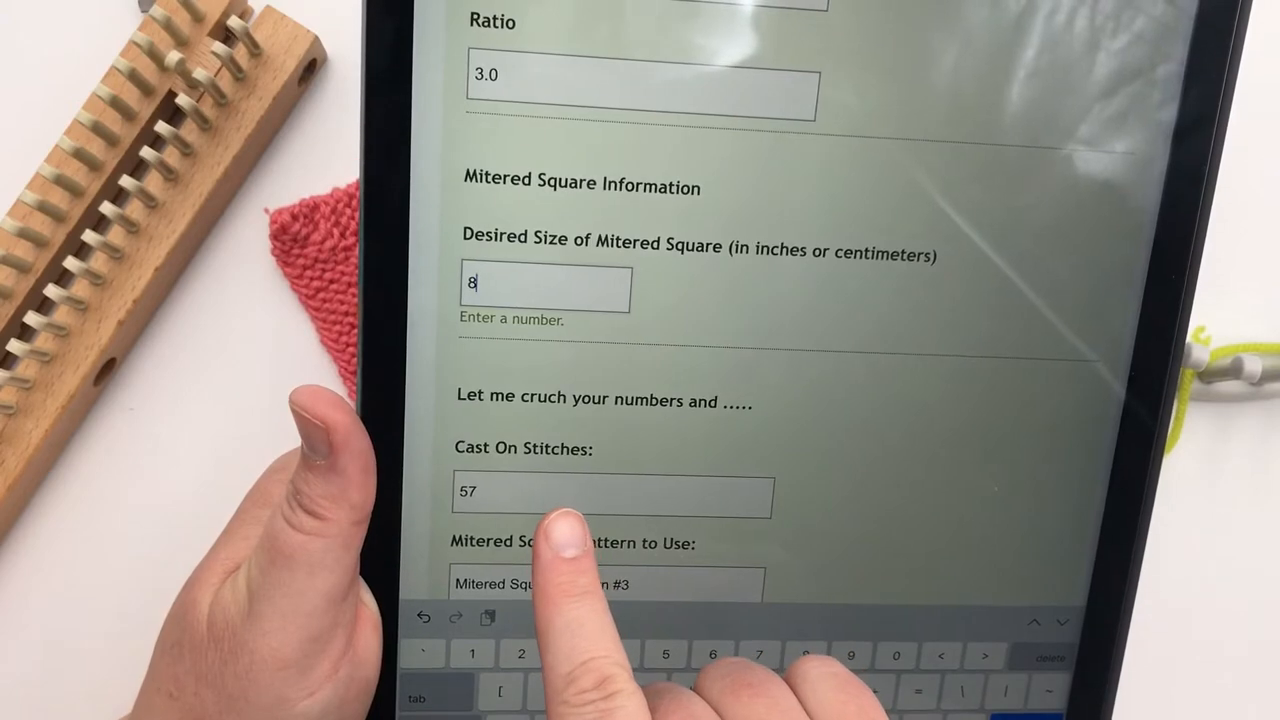
{"action": "scroll", "scroll_direction": "down", "scroll_amount": 3}
{"action": "type", "text": "4"}
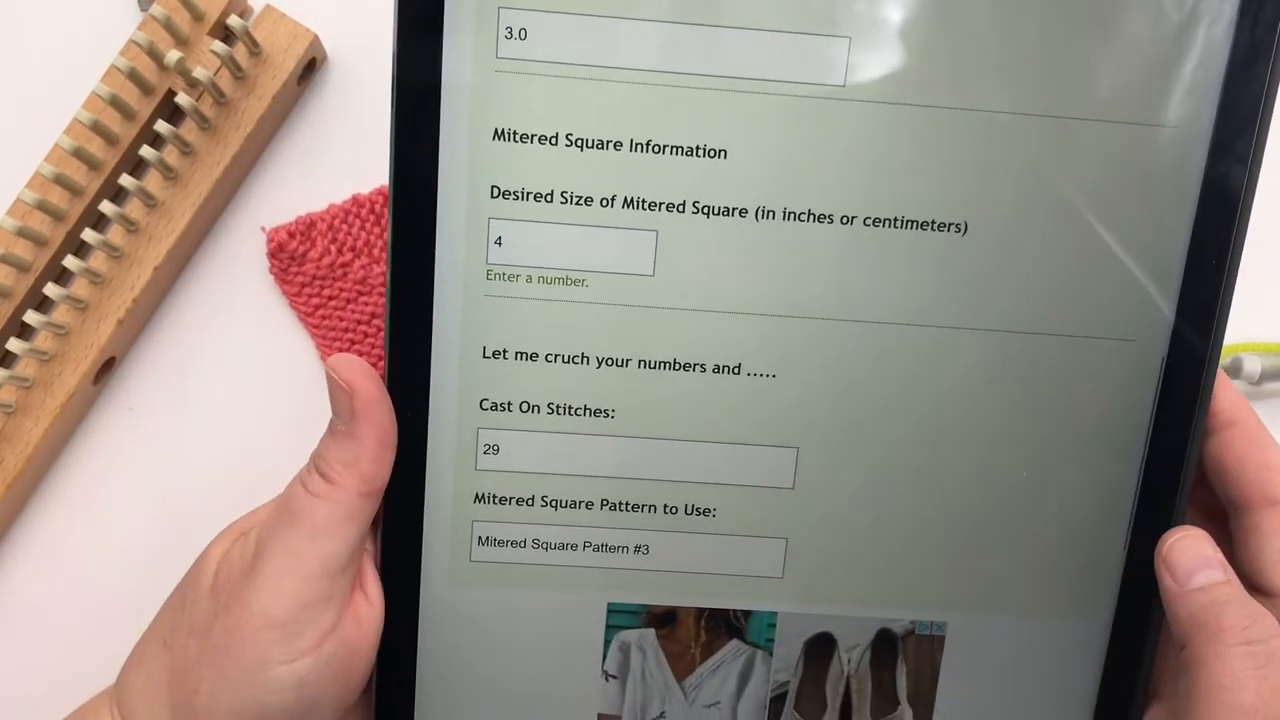
{"action": "scroll", "scroll_direction": "down", "scroll_amount": 3}
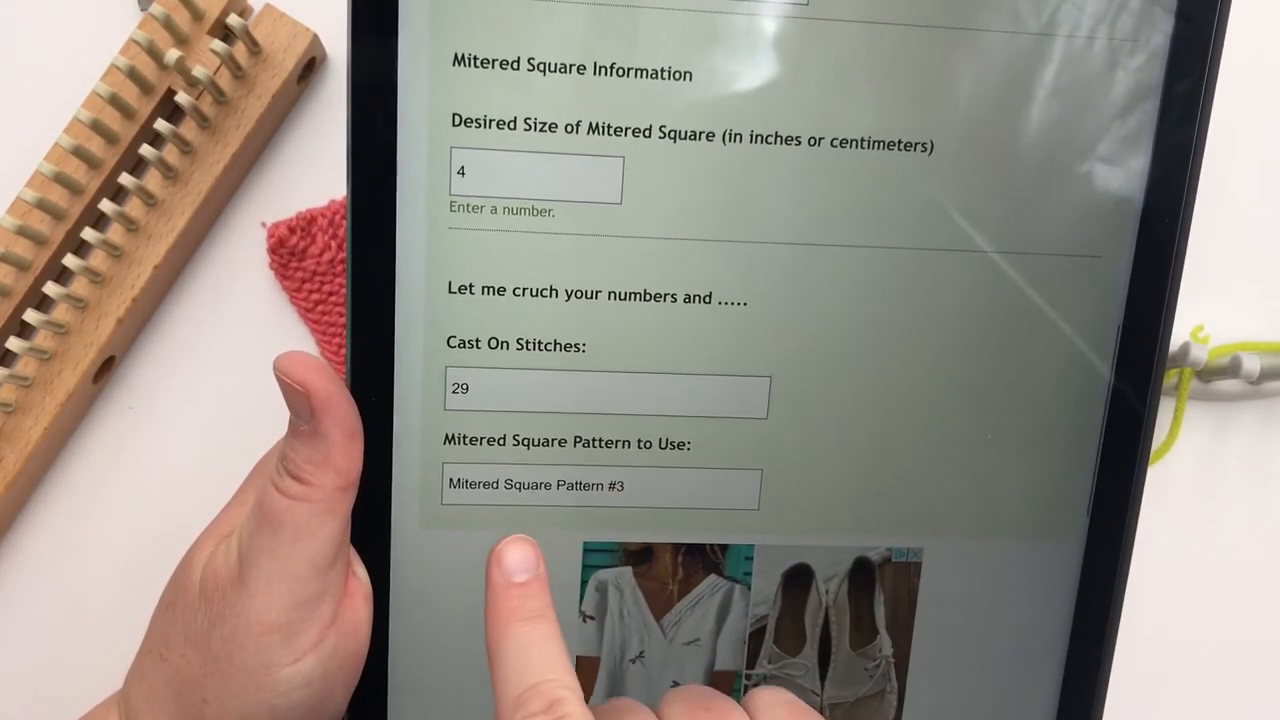